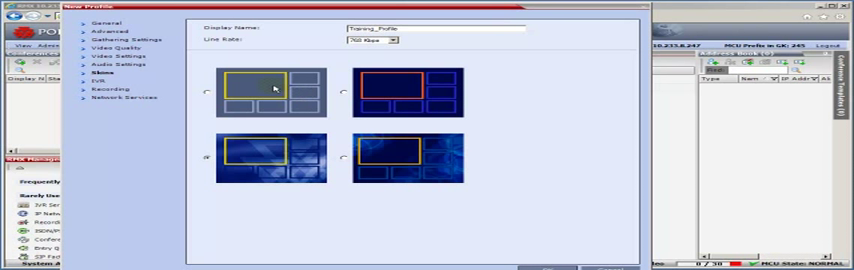
Step: Show the IVR settings of Training_Profile with its Conference IVR Service selection
{"action": "left_click", "coordinate": [208, 92]}
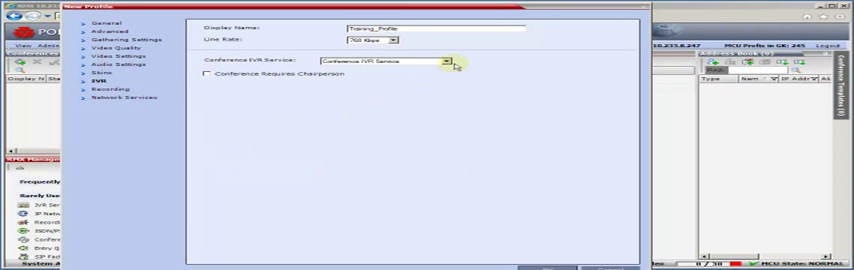
{"action": "left_click", "coordinate": [452, 62]}
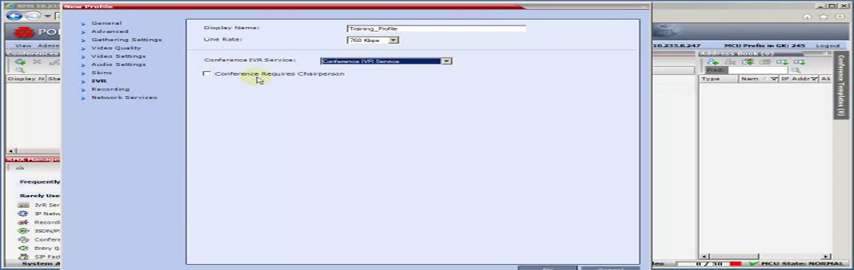
{"action": "mouse_move", "coordinate": [256, 102]}
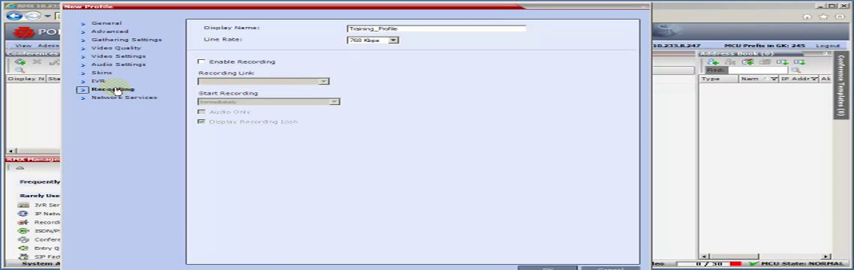
{"action": "mouse_move", "coordinate": [448, 88]}
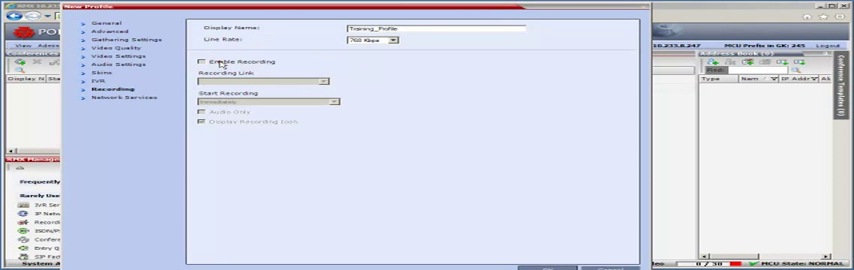
Step: Tick Enable Recording, acknowledge the 'Recording Link not found' warning, leaving recording disabled
{"action": "left_click", "coordinate": [200, 60]}
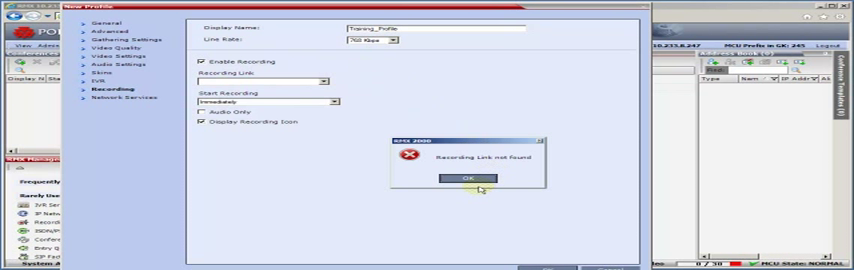
{"action": "left_click", "coordinate": [468, 178]}
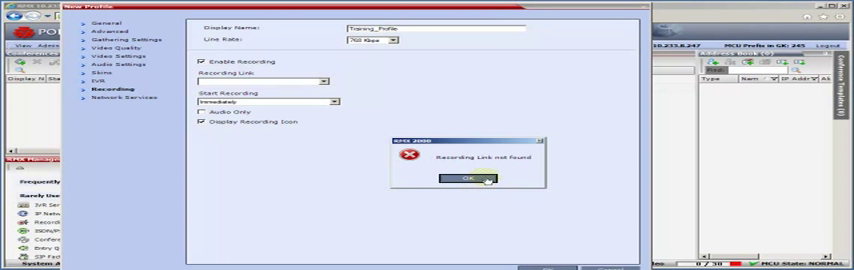
{"action": "left_click", "coordinate": [466, 178]}
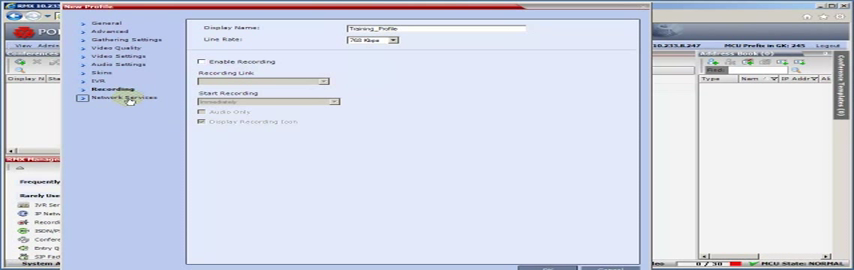
Step: Show the profile's Network Services settings listing the IP network service
{"action": "left_click", "coordinate": [120, 98]}
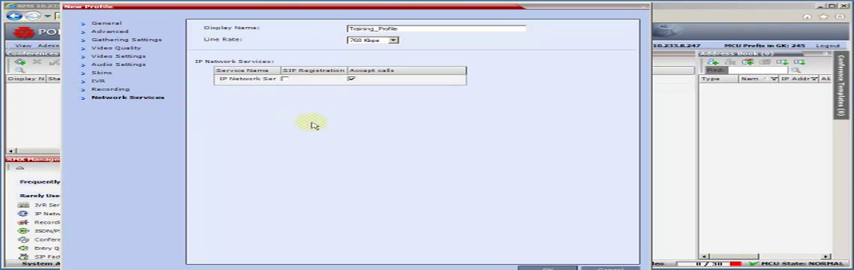
{"action": "mouse_move", "coordinate": [316, 124]}
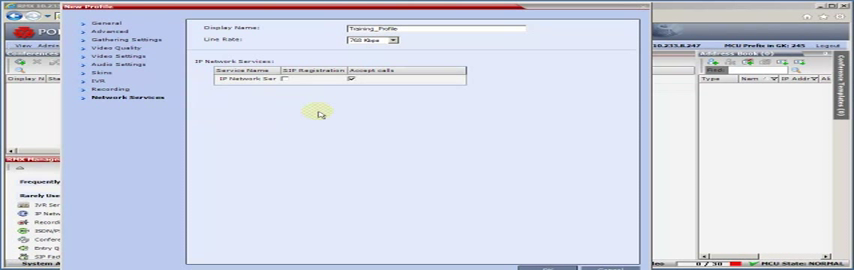
{"action": "mouse_move", "coordinate": [310, 124]}
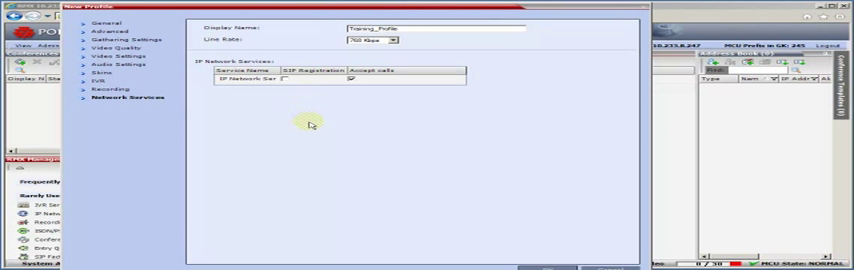
{"action": "mouse_move", "coordinate": [328, 136]}
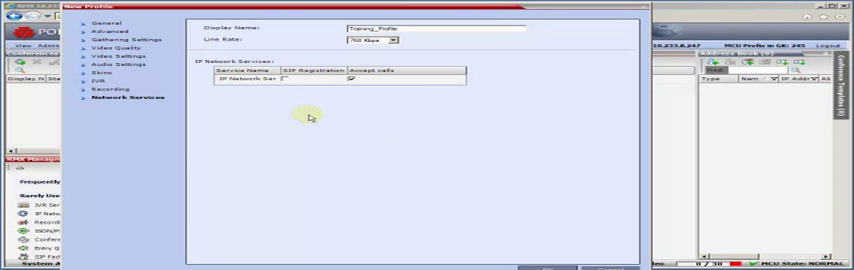
{"action": "mouse_move", "coordinate": [324, 124]}
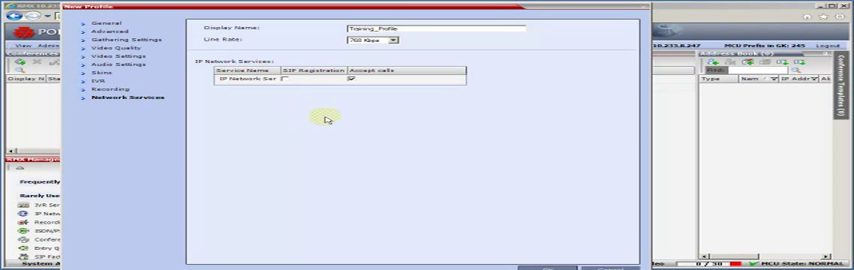
{"action": "mouse_move", "coordinate": [470, 188]}
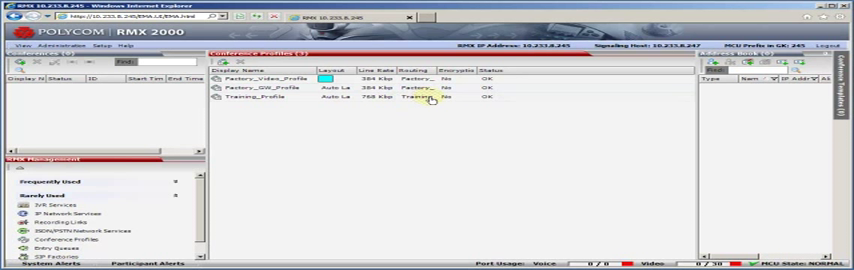
{"action": "mouse_move", "coordinate": [510, 136]}
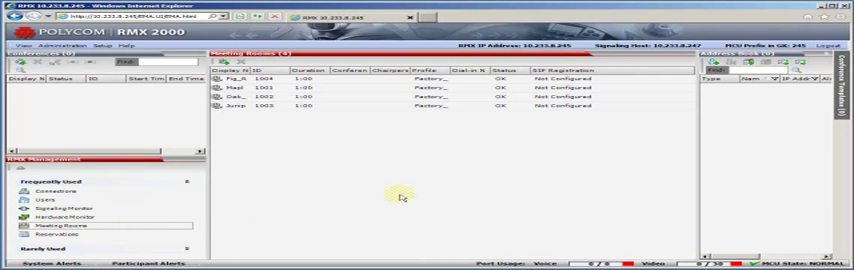
{"action": "mouse_move", "coordinate": [428, 202]}
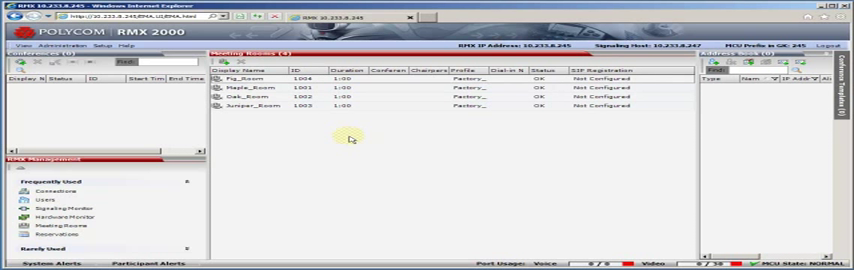
{"action": "mouse_move", "coordinate": [344, 152]}
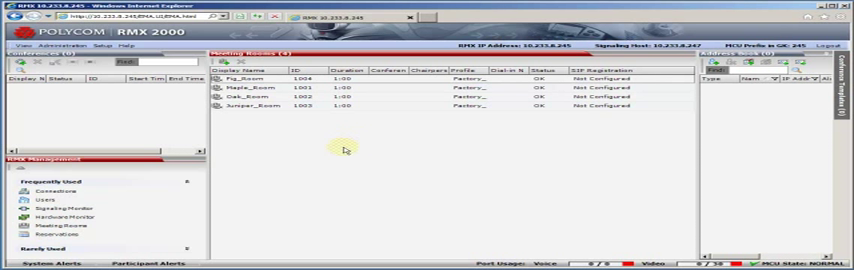
{"action": "mouse_move", "coordinate": [390, 142]}
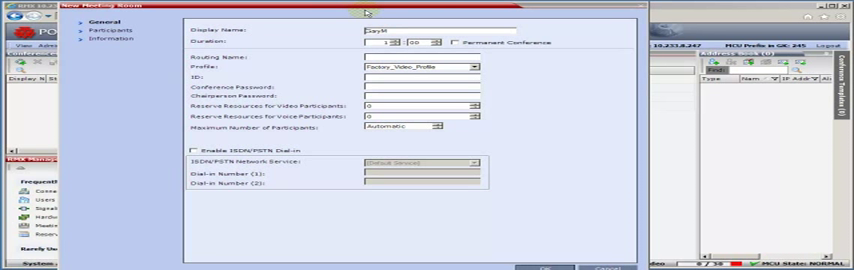
{"action": "mouse_move", "coordinate": [518, 78]}
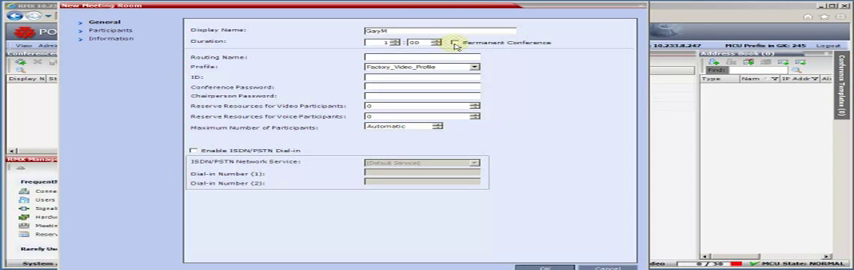
Step: Enter a dated display name and switch the conference profile to Training_Profile
{"action": "left_click", "coordinate": [388, 62]}
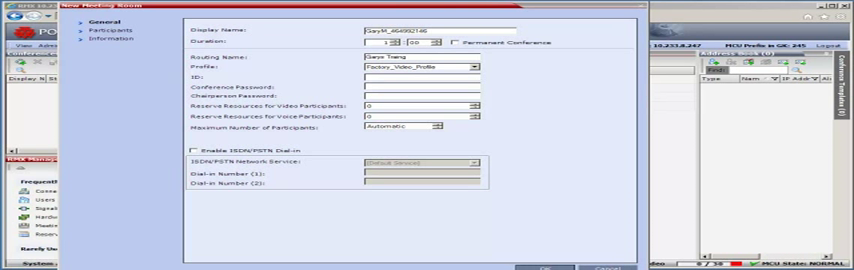
{"action": "left_click", "coordinate": [462, 68]}
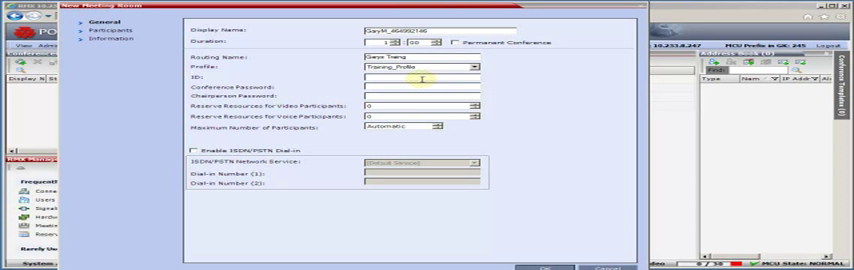
Step: Enter 1234 as the conference ID on the General settings
{"action": "type", "text": "1234"}
{"action": "type", "text": "8"}
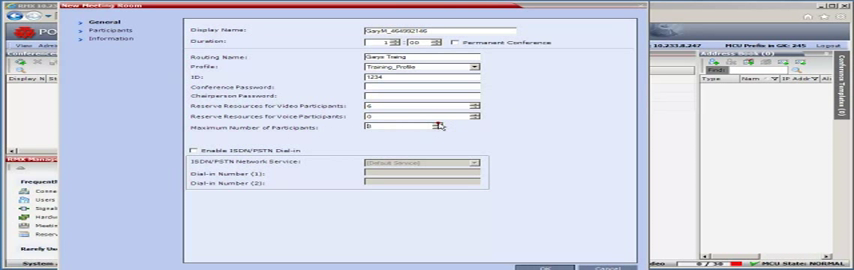
{"action": "left_click", "coordinate": [436, 128]}
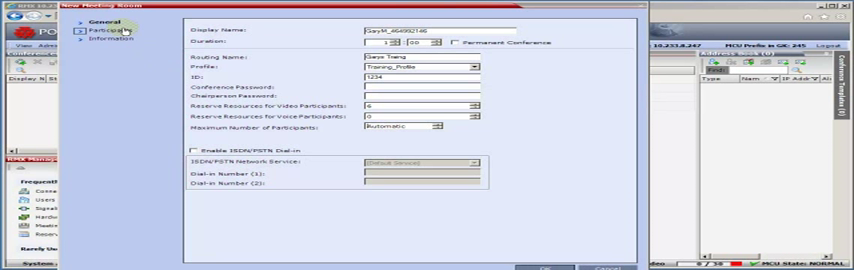
Step: Show the new conference's empty participant list
{"action": "left_click", "coordinate": [108, 32]}
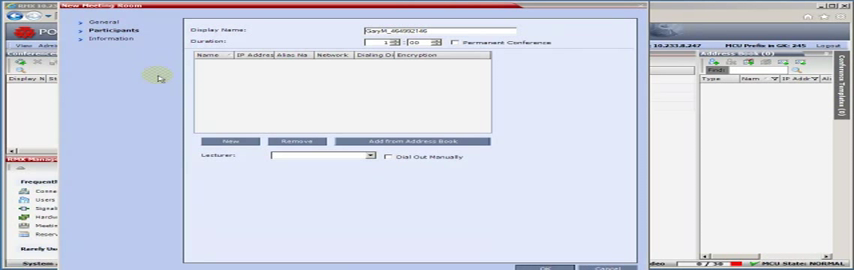
{"action": "mouse_move", "coordinate": [202, 100]}
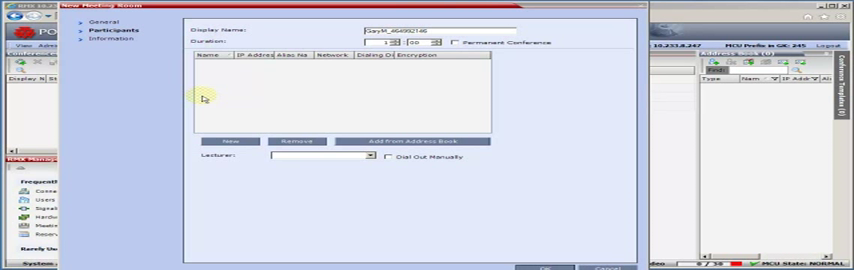
{"action": "mouse_move", "coordinate": [214, 94]}
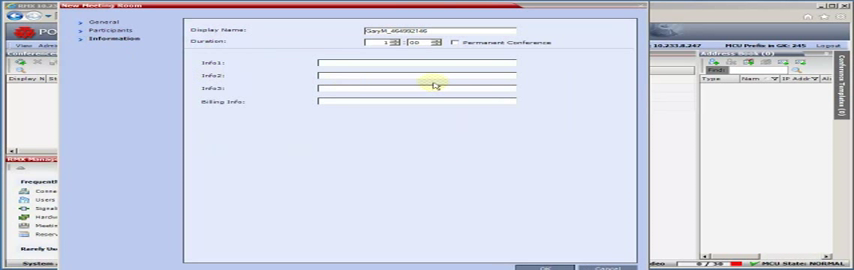
{"action": "mouse_move", "coordinate": [392, 58]}
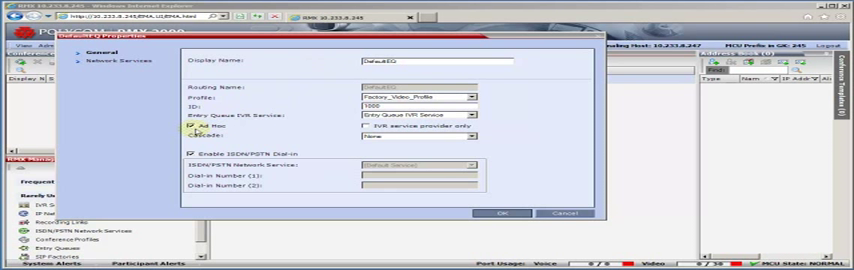
{"action": "left_click", "coordinate": [192, 128]}
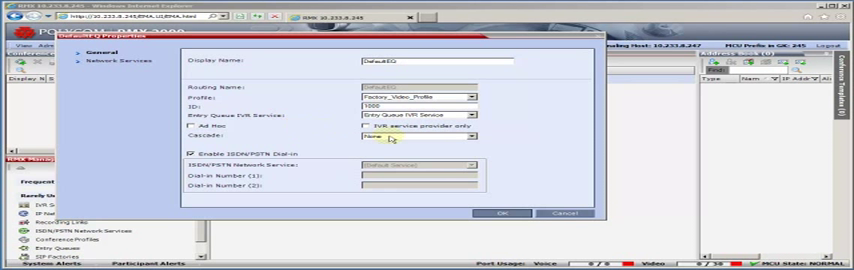
{"action": "left_click", "coordinate": [480, 136]}
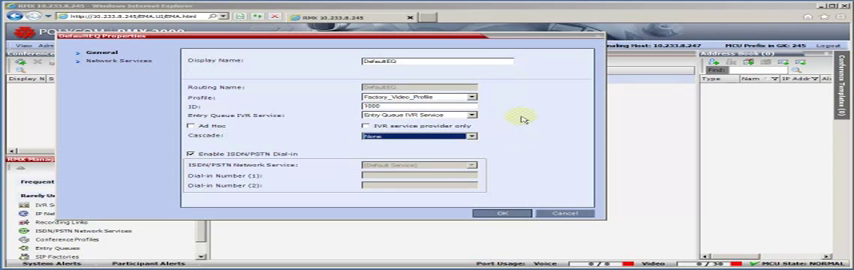
Step: Show the entry queue's Network Services settings with the IP network service table
{"action": "left_click", "coordinate": [112, 64]}
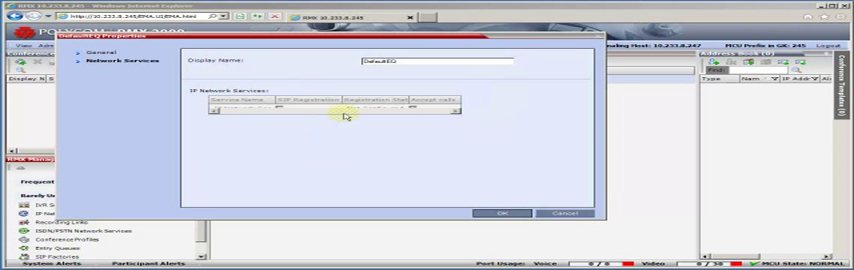
{"action": "mouse_move", "coordinate": [344, 150]}
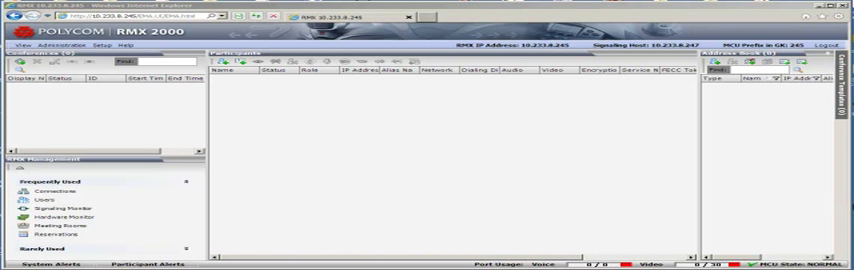
{"action": "mouse_move", "coordinate": [628, 224]}
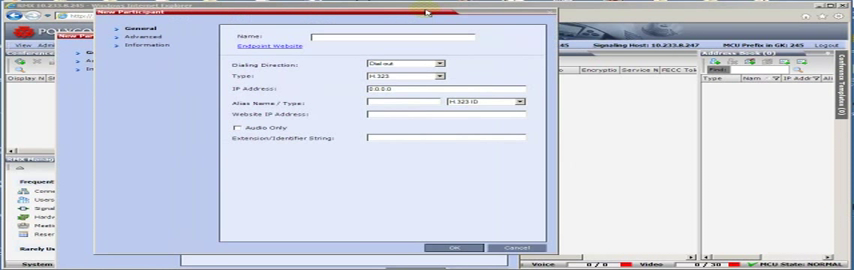
Step: Name the participant HDX108, give it IP address 10.233.8.108 and save it
{"action": "type", "text": "H"}
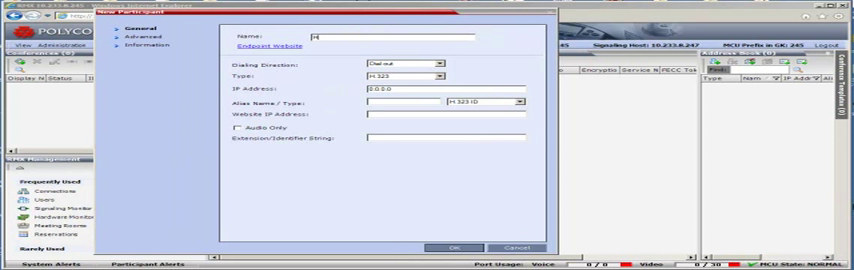
{"action": "type", "text": "HDX10B"}
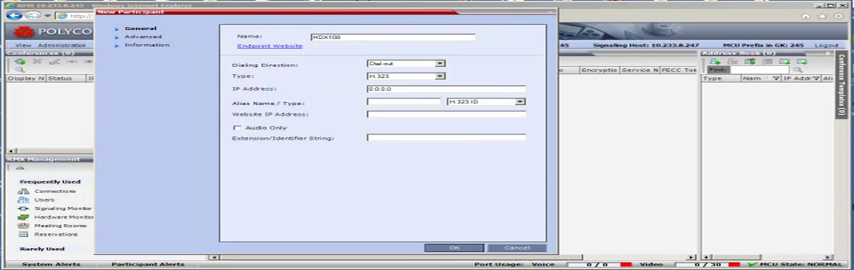
{"action": "left_click", "coordinate": [378, 90]}
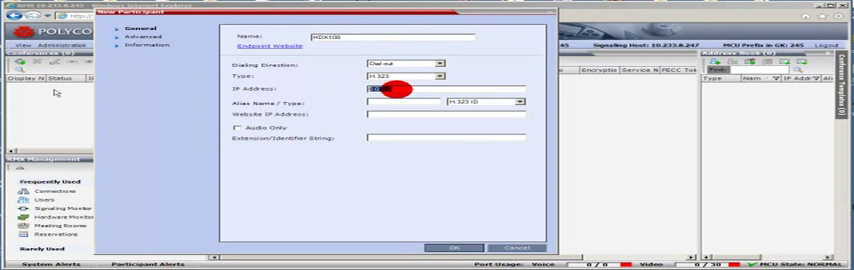
{"action": "type", "text": "10"}
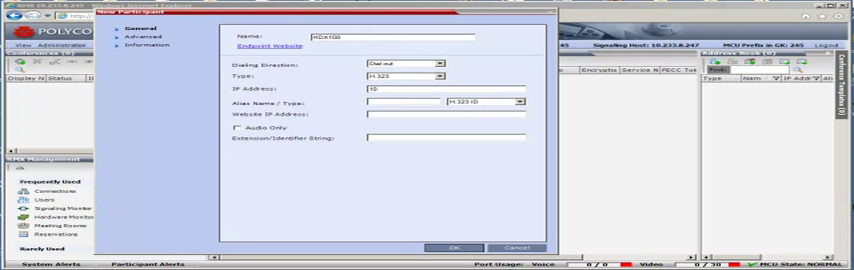
{"action": "type", "text": "10.233.8.108"}
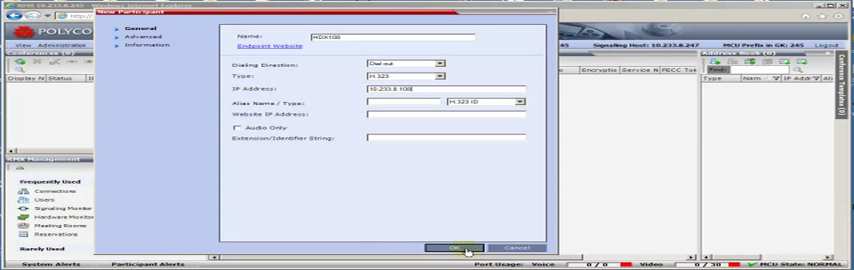
{"action": "left_click", "coordinate": [448, 248]}
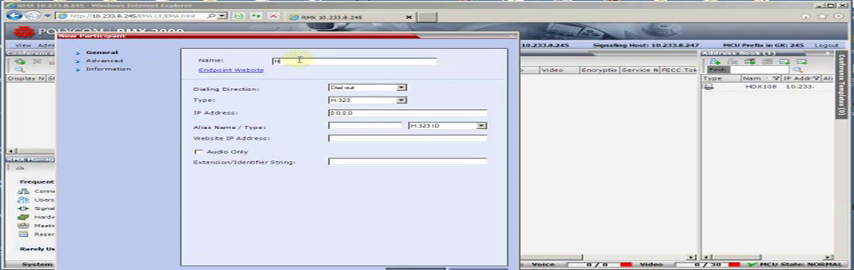
Step: Name the participant HDX109 and enter E.164 alias 21109
{"action": "type", "text": "HDX109"}
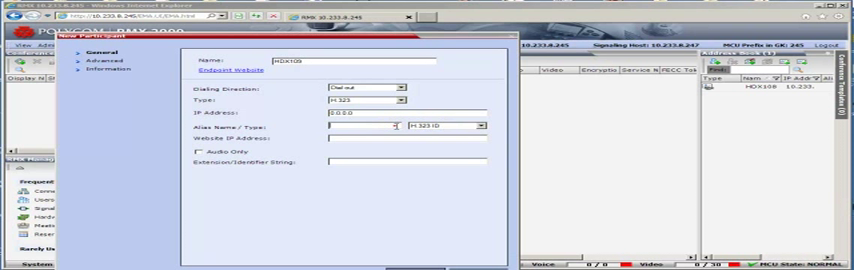
{"action": "type", "text": "2118"}
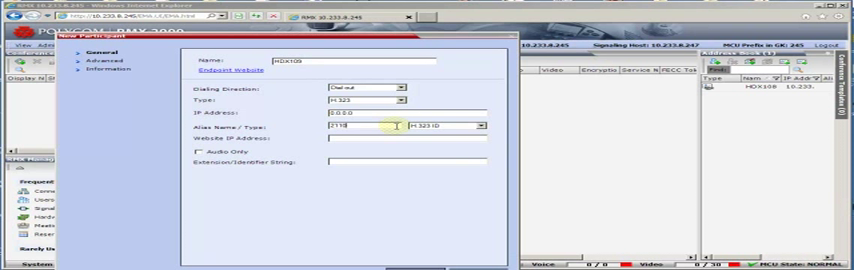
{"action": "type", "text": "21109"}
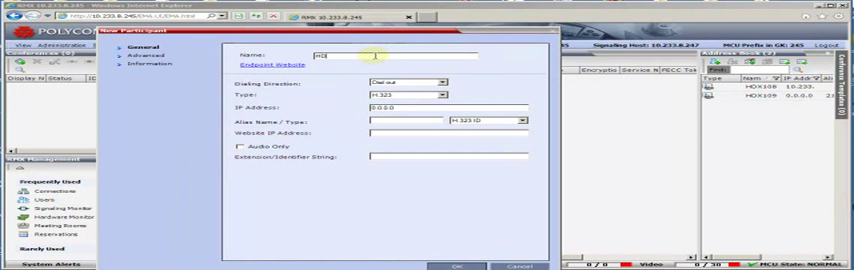
Step: Name the participant HDX110 and enter E.164 alias 21110
{"action": "type", "text": "HDX110"}
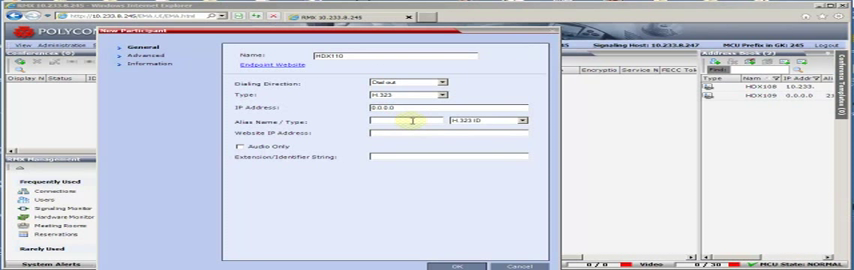
{"action": "type", "text": "21"}
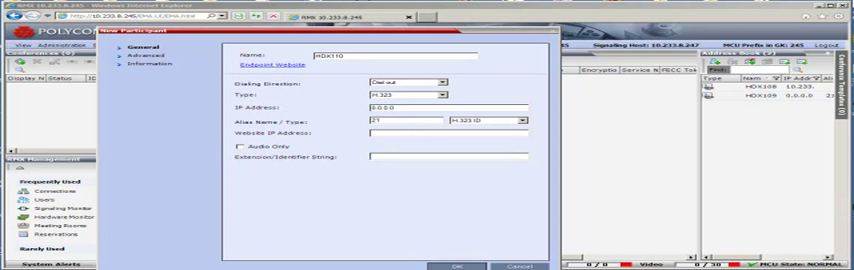
{"action": "type", "text": "21110"}
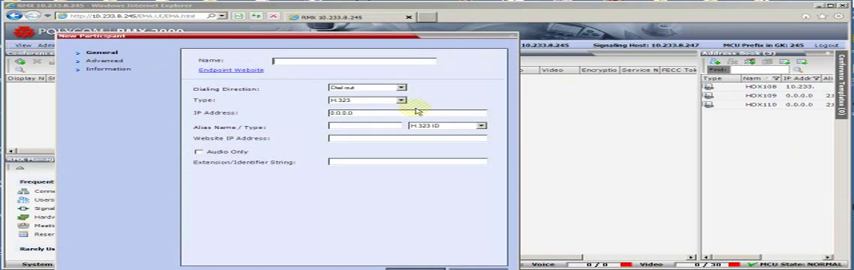
Step: Fill the new participant form with name HDX53 and IP address 10.233.8.53
{"action": "type", "text": "HDX11"}
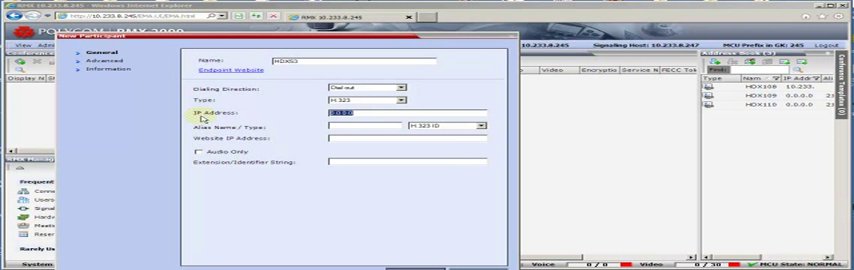
{"action": "type", "text": "10.233."}
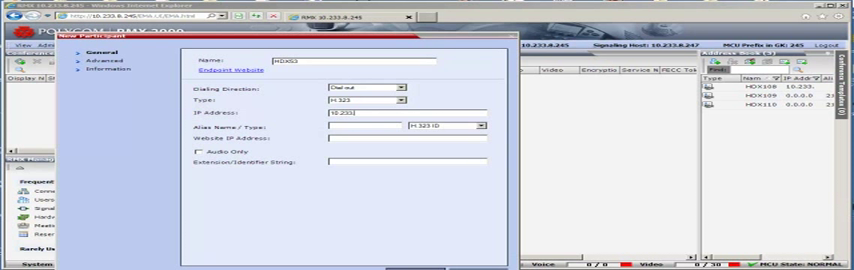
{"action": "type", "text": "10.233.8.53"}
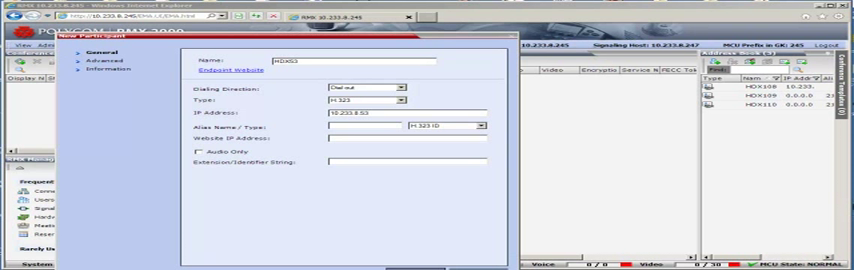